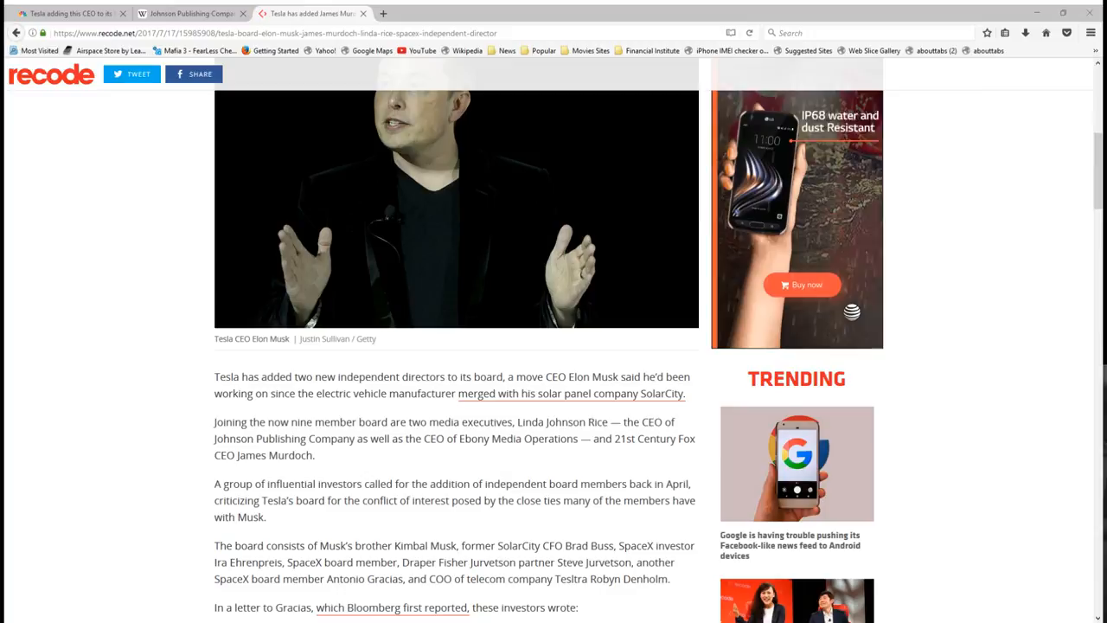
Step: Scroll through the opening of the Recode article on Tesla adding board members
scroll("up", 3)
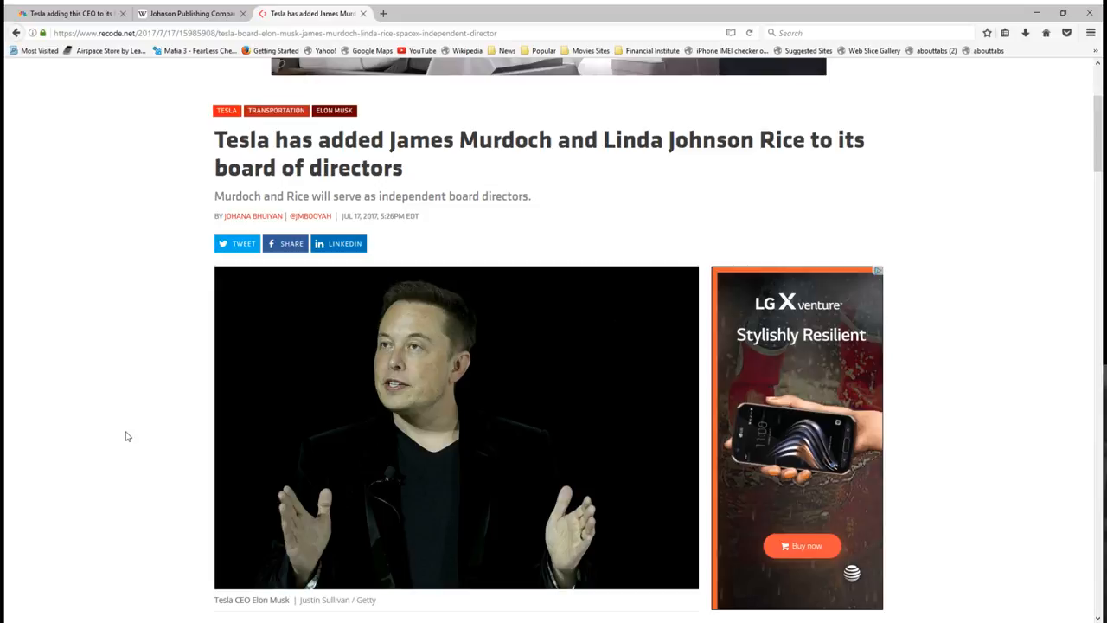
scroll("down", 3)
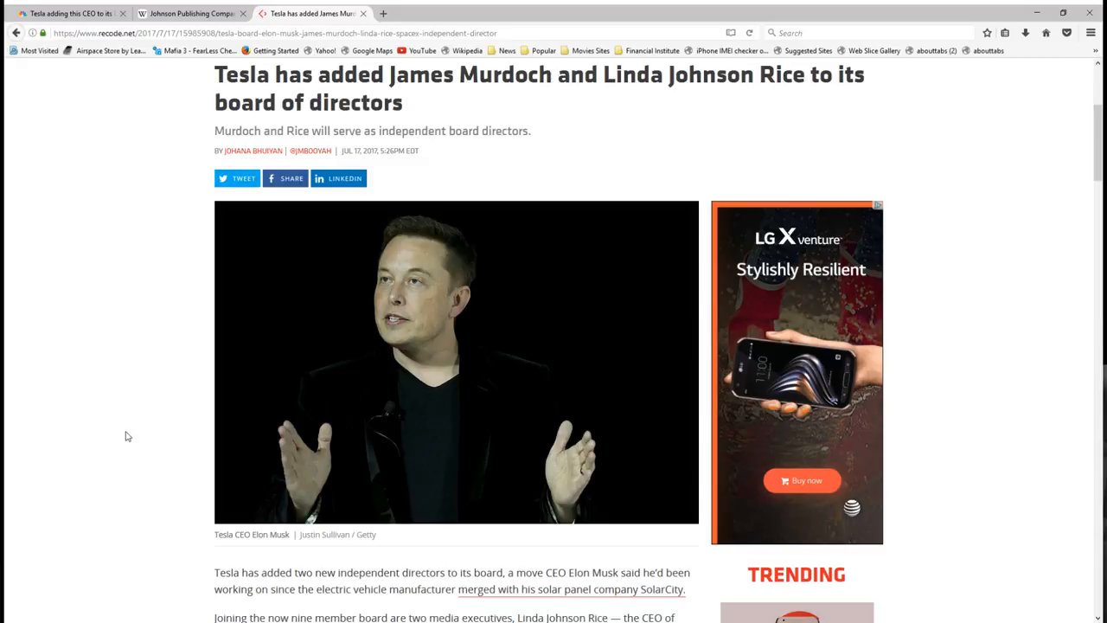
scroll("down", 3)
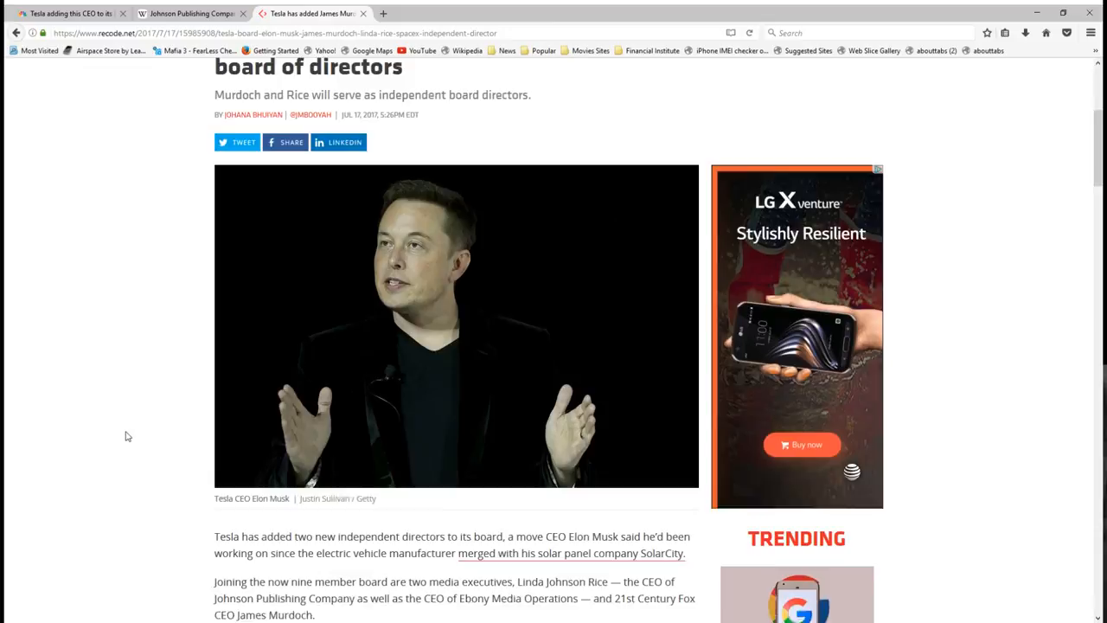
scroll("up", 3)
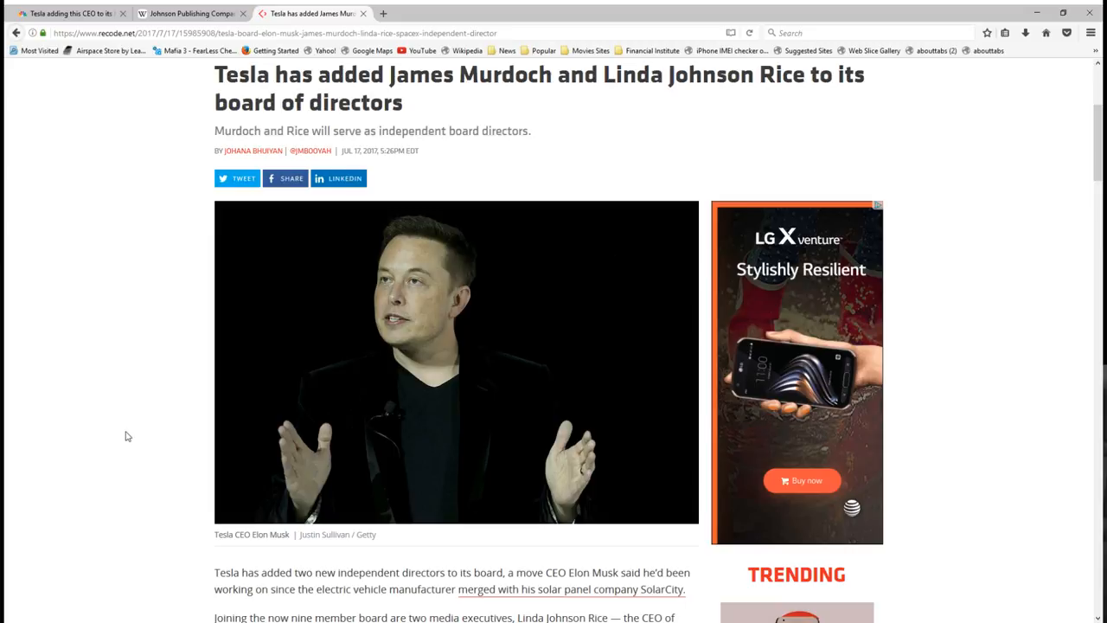
scroll("down", 3)
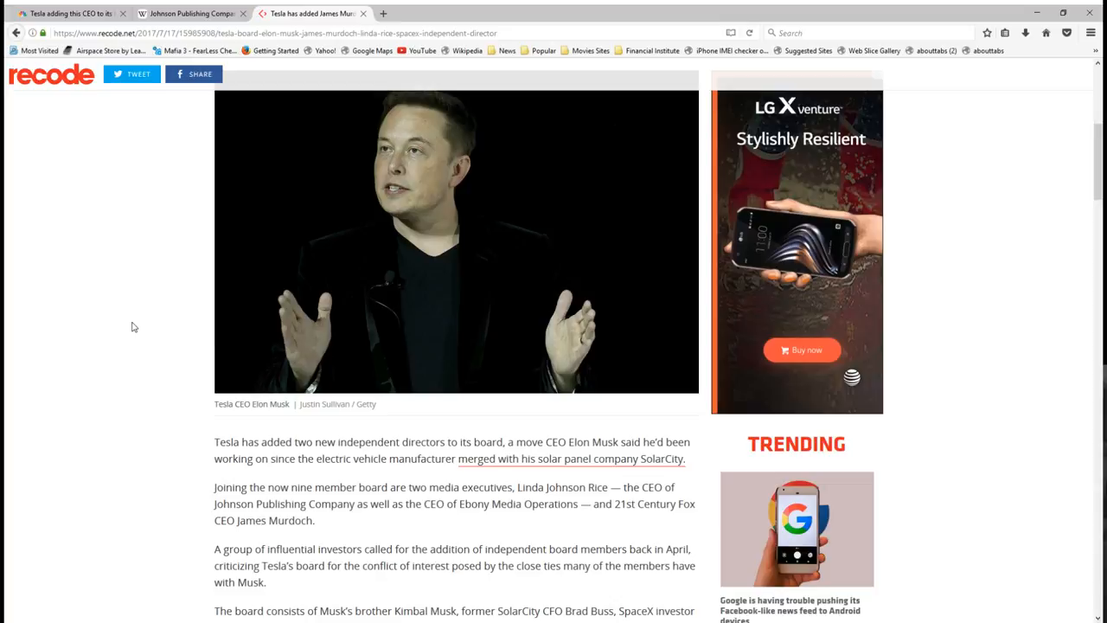
Step: Check the Johnson Publishing Company Wikipedia tab, then return to the Recode article
left_click(188, 14)
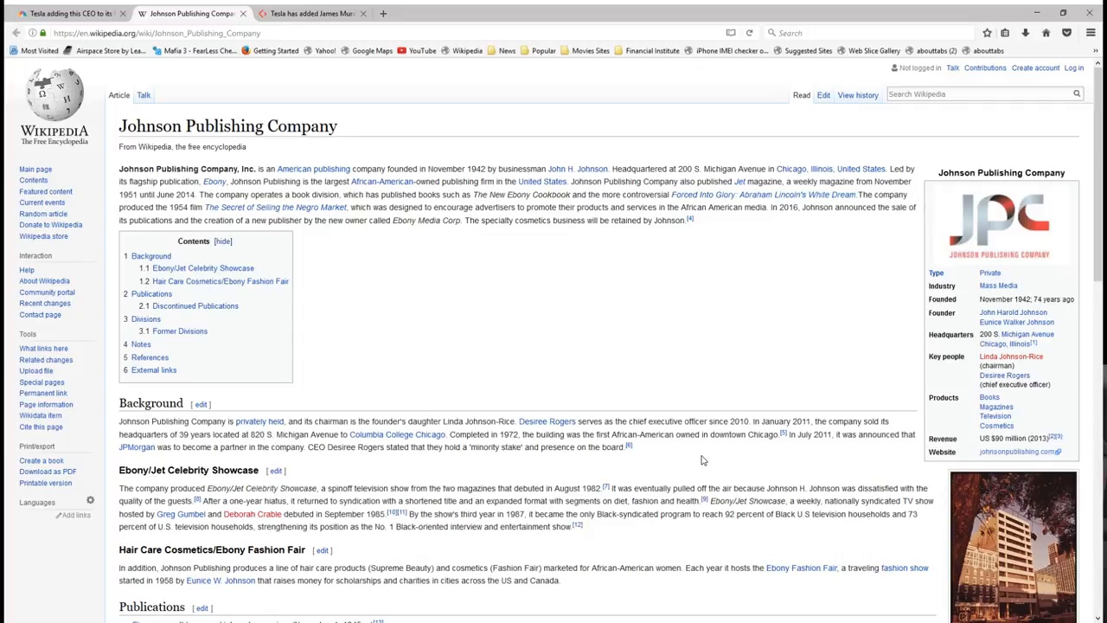
mouse_move(626, 434)
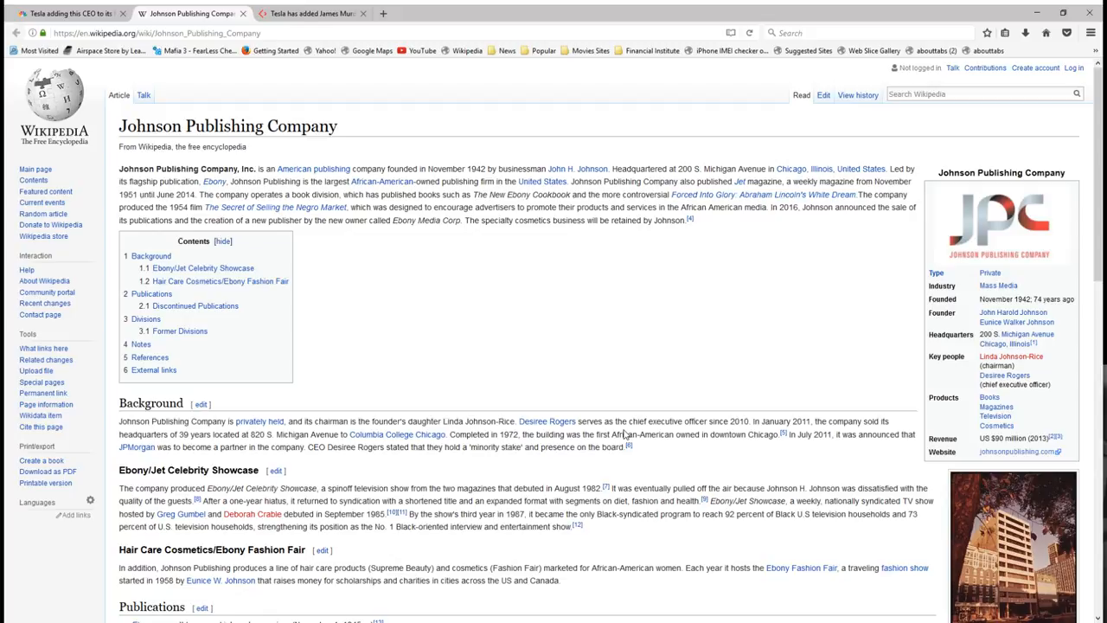
scroll("down", 3)
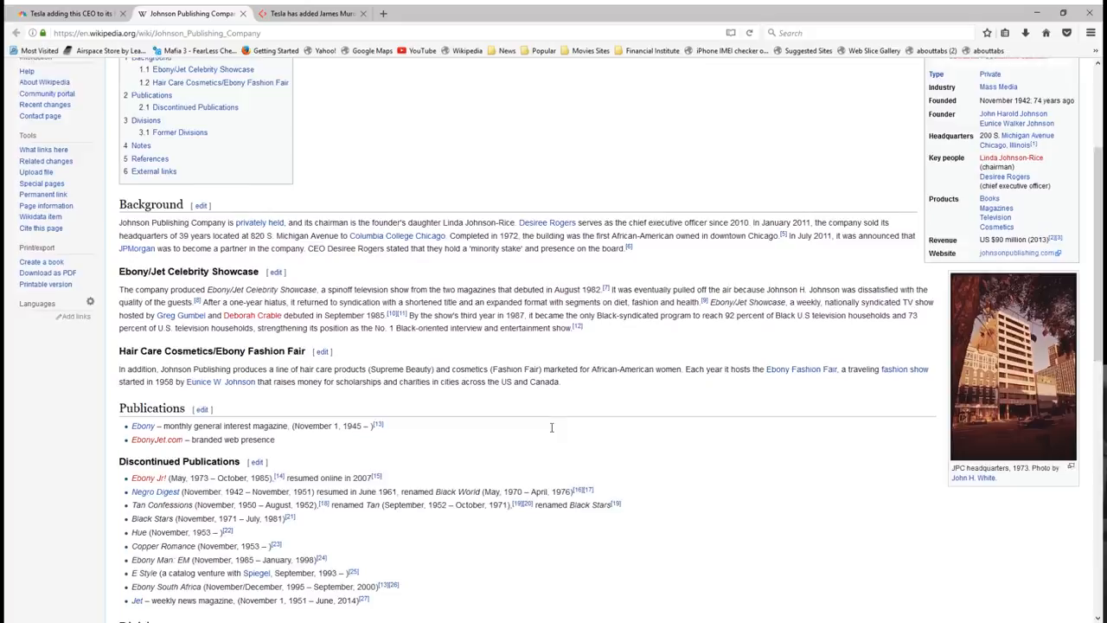
scroll("down", 3)
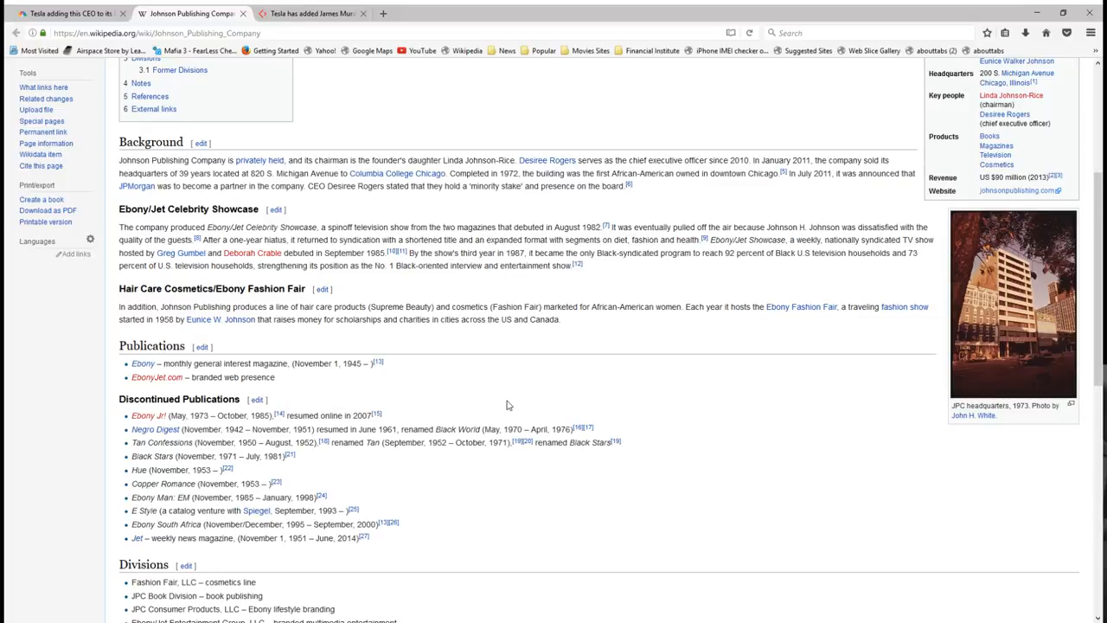
left_click(311, 14)
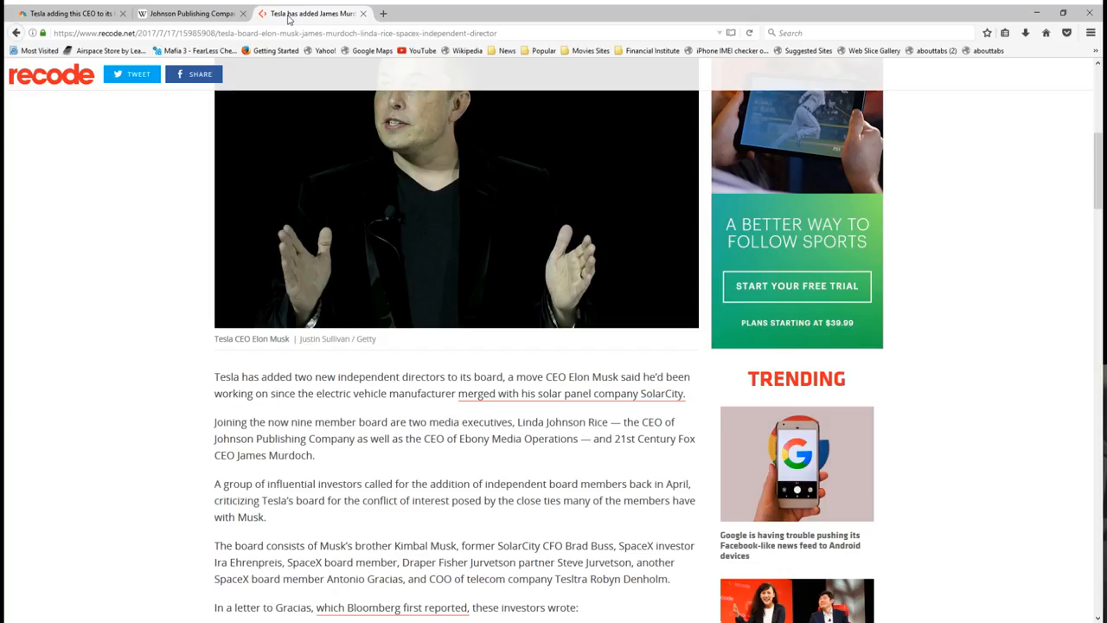
left_click(187, 14)
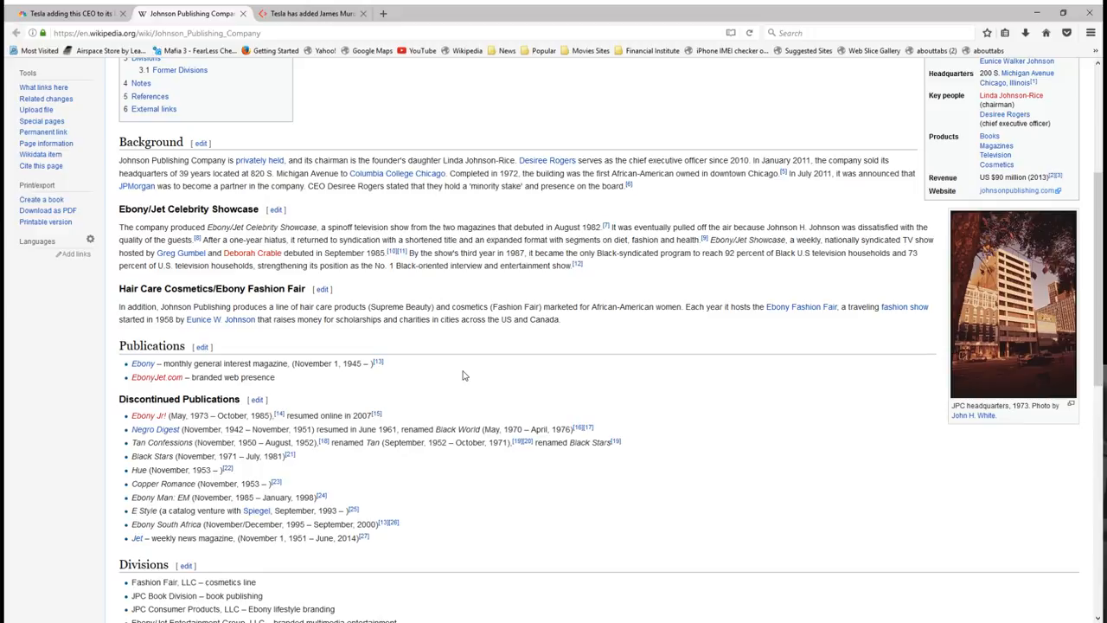
left_click(311, 14)
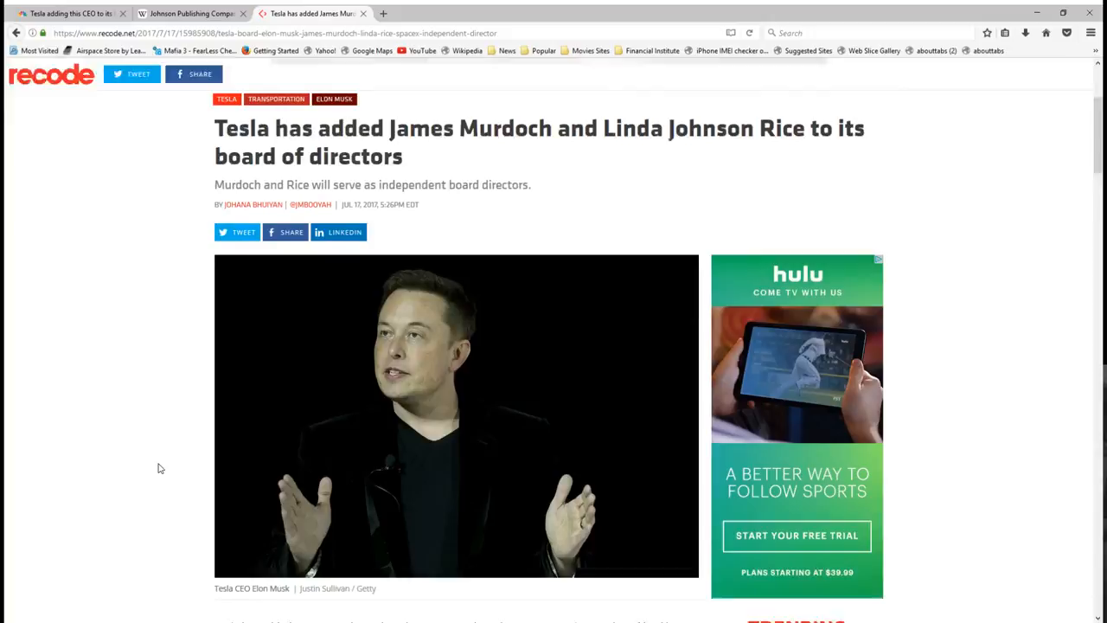
Step: Read down through the rest of the Recode article on Tesla's new board members
scroll("down", 3)
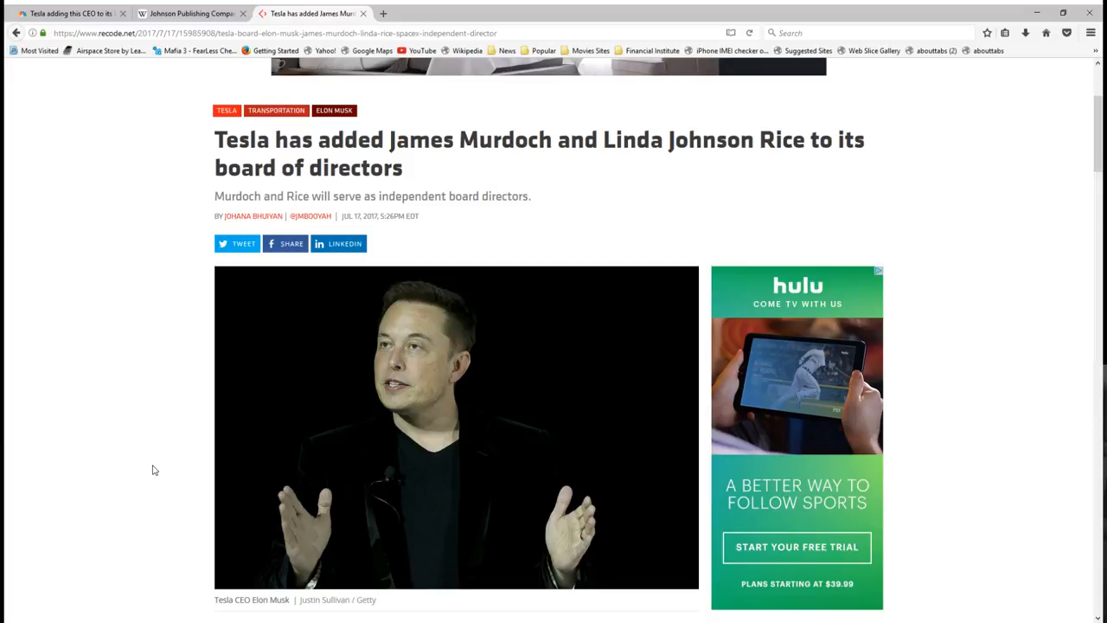
scroll("down", 3)
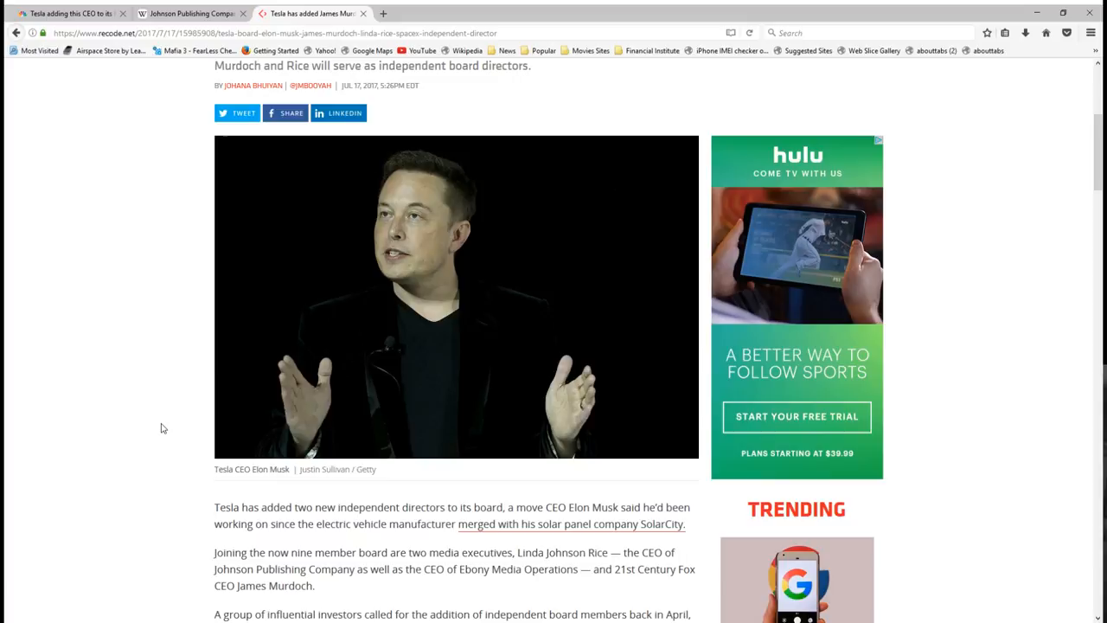
scroll("down", 3)
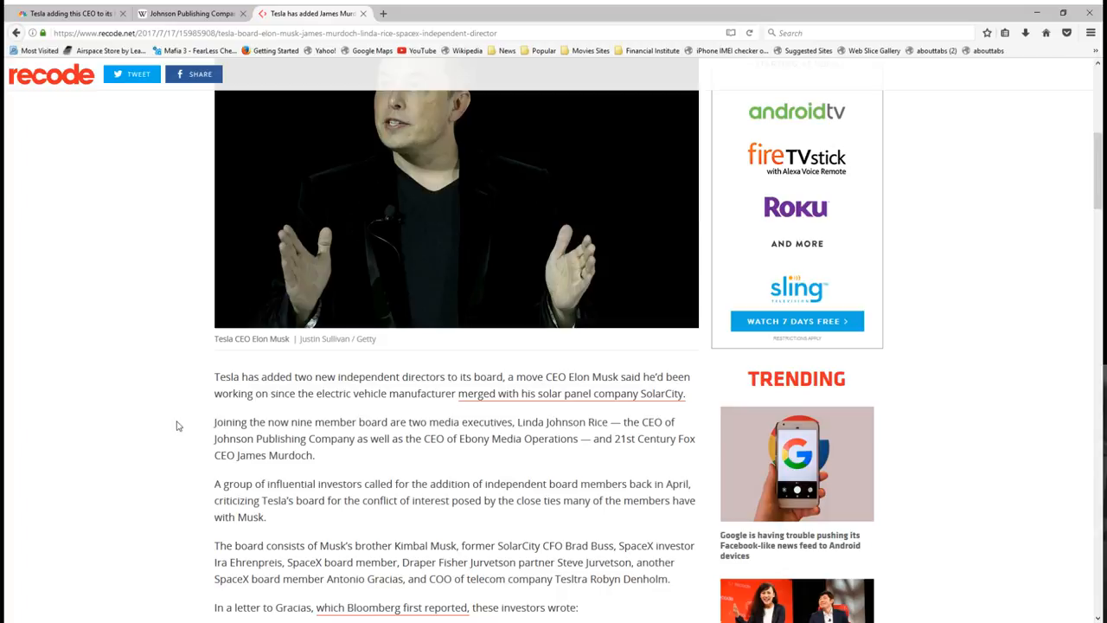
scroll("down", 3)
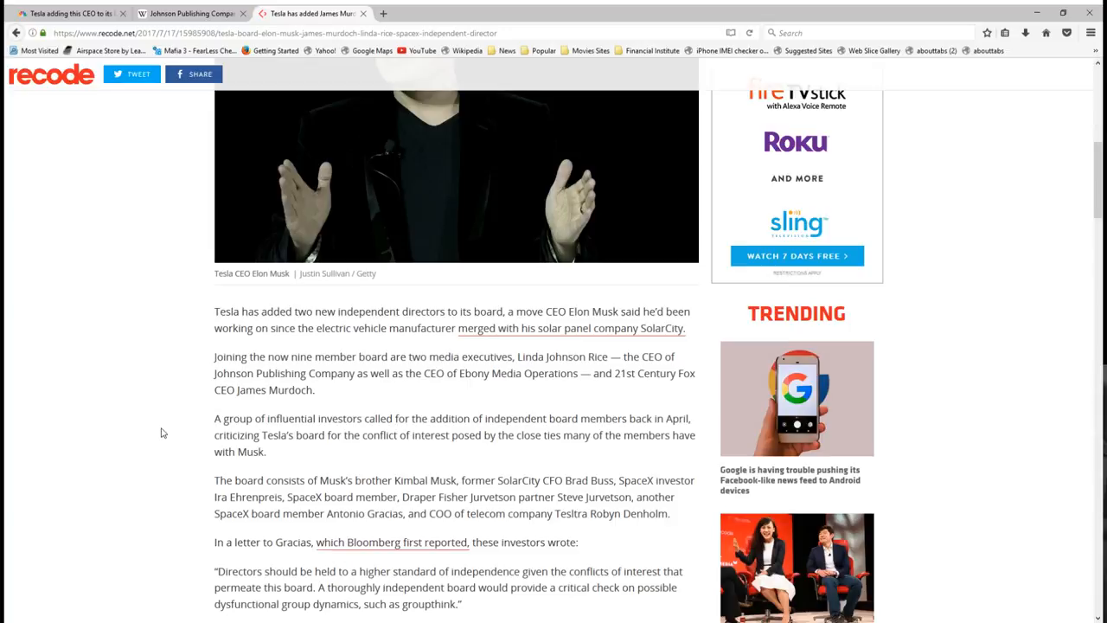
scroll("down", 3)
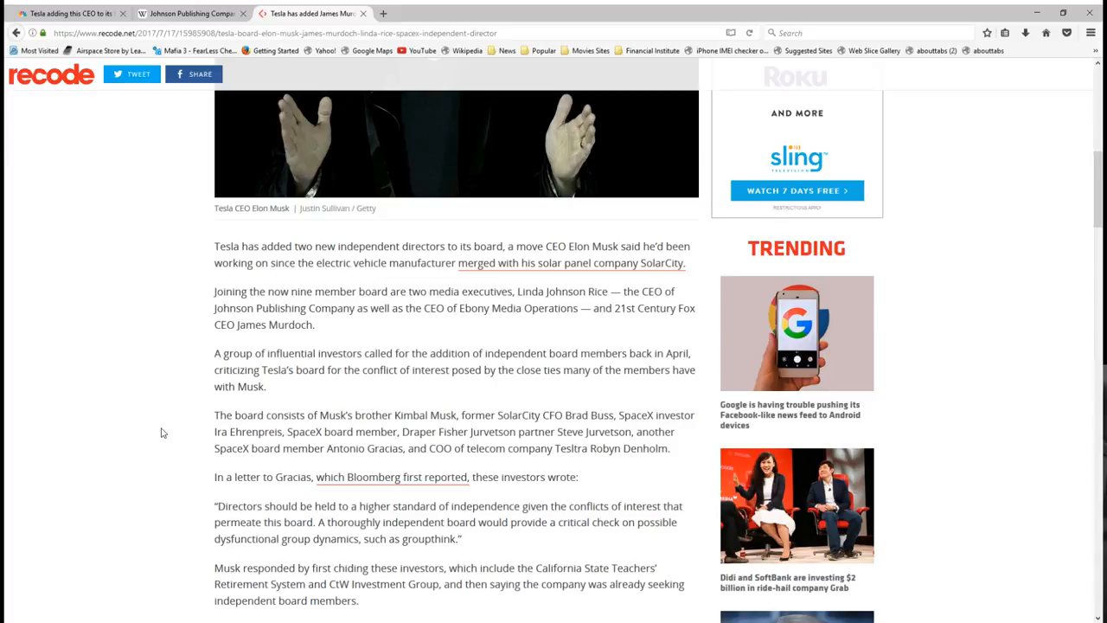
mouse_move(159, 402)
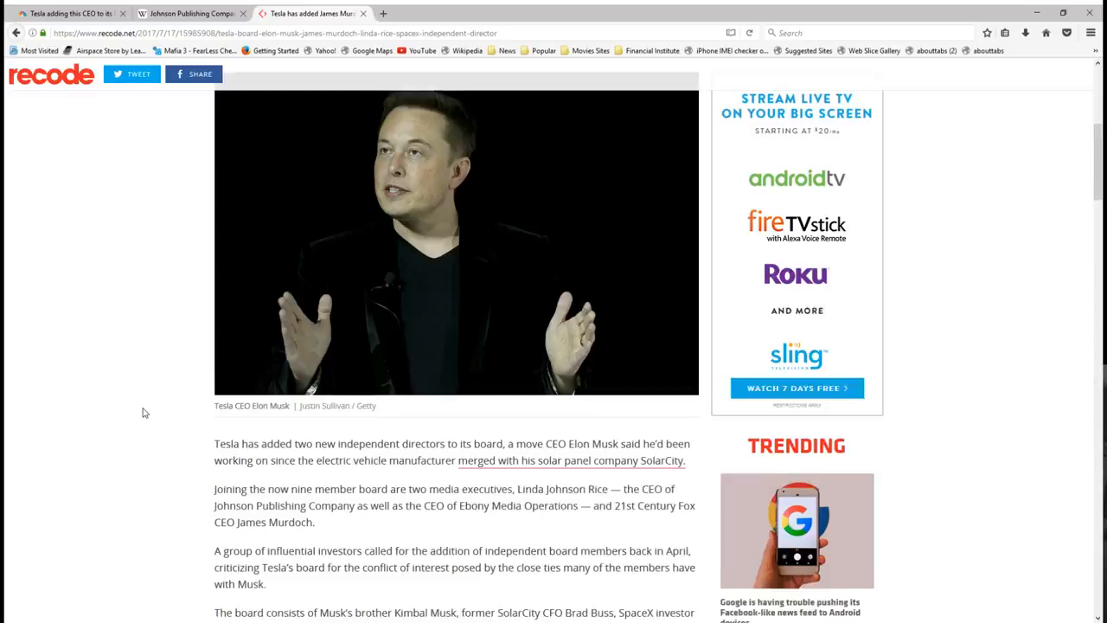
scroll("down", 3)
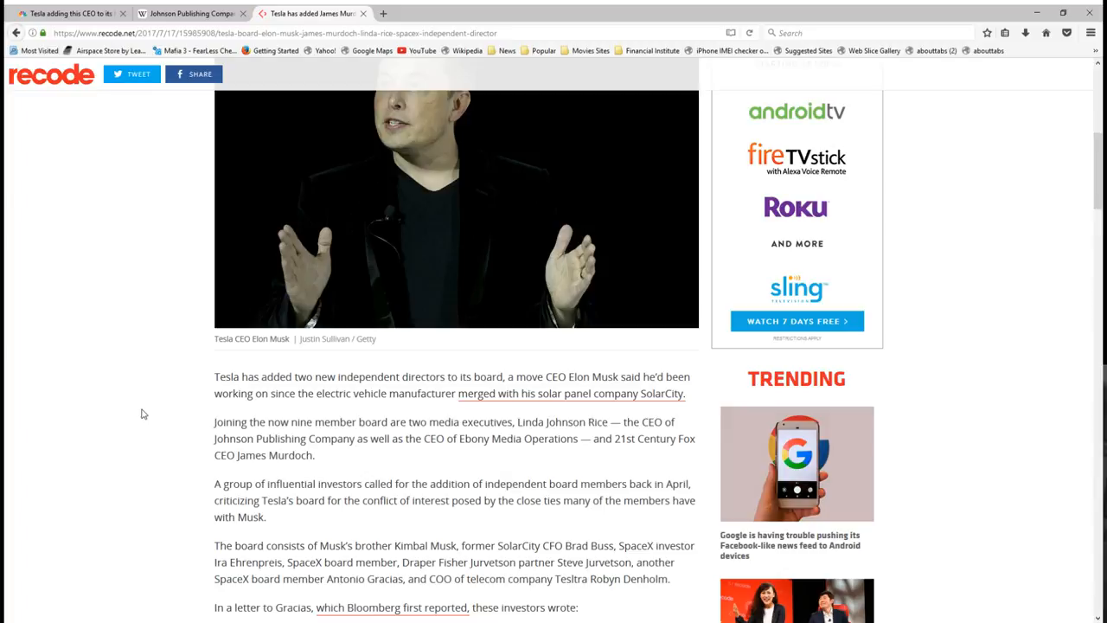
scroll("down", 3)
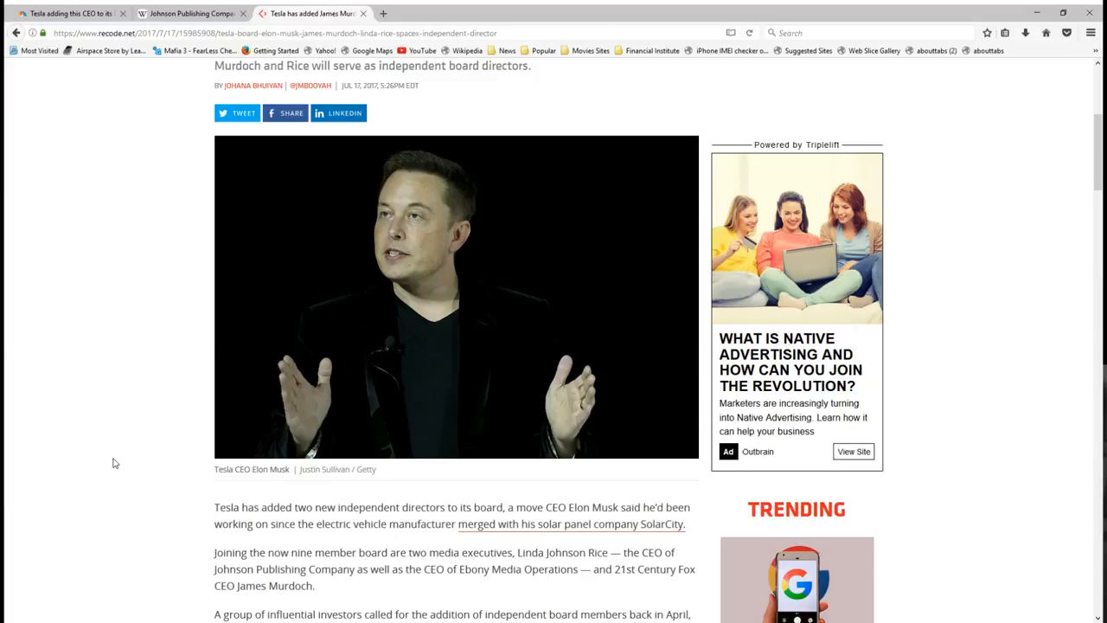
scroll("down", 3)
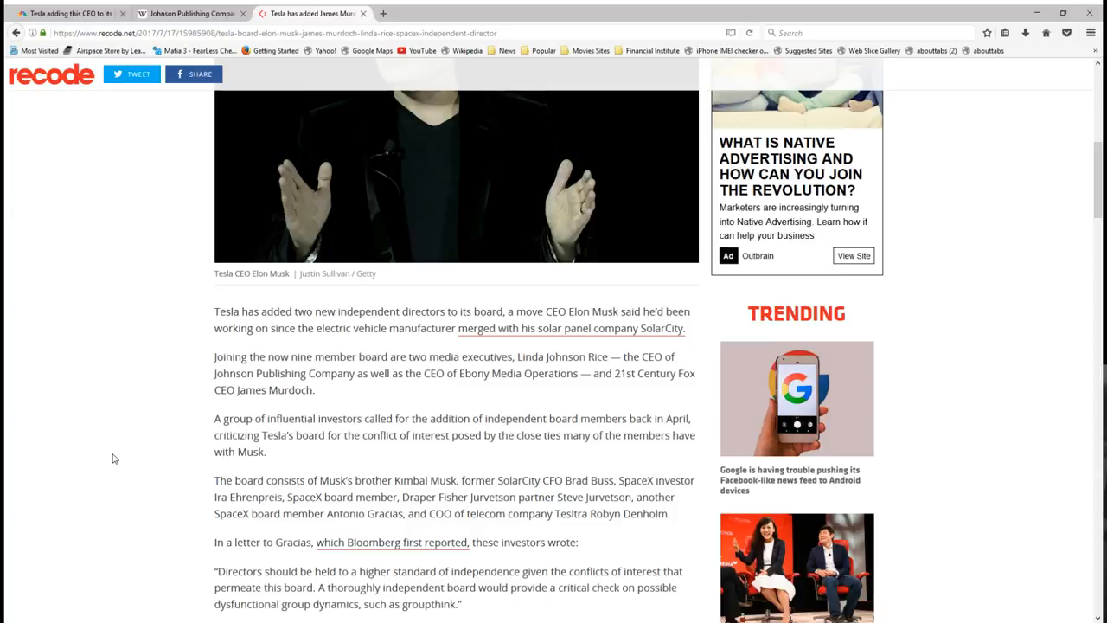
scroll("down", 3)
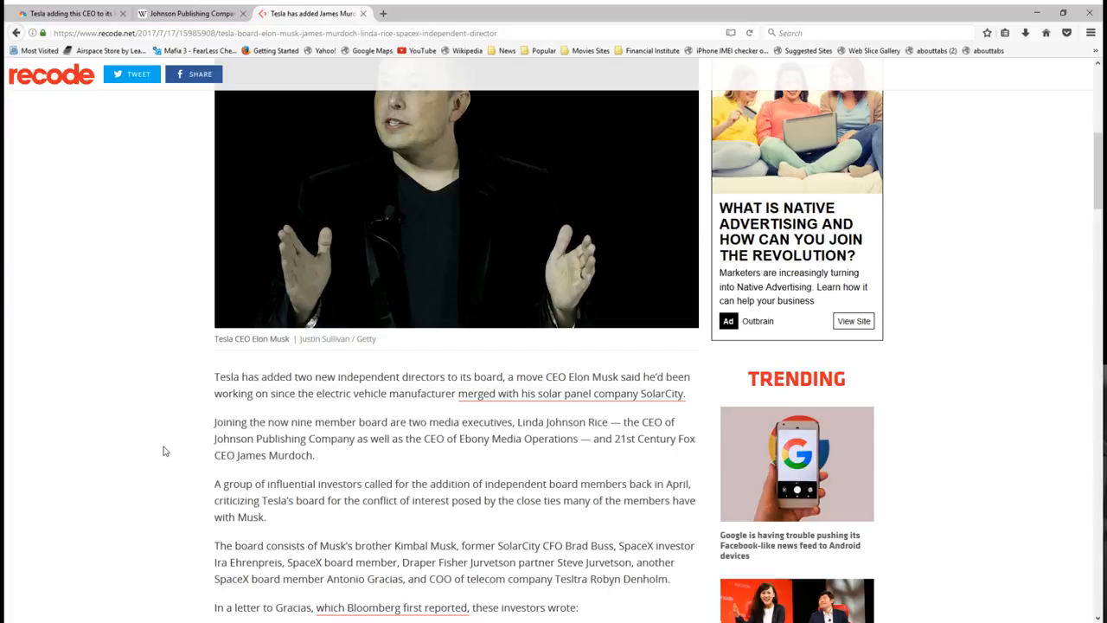
mouse_move(169, 463)
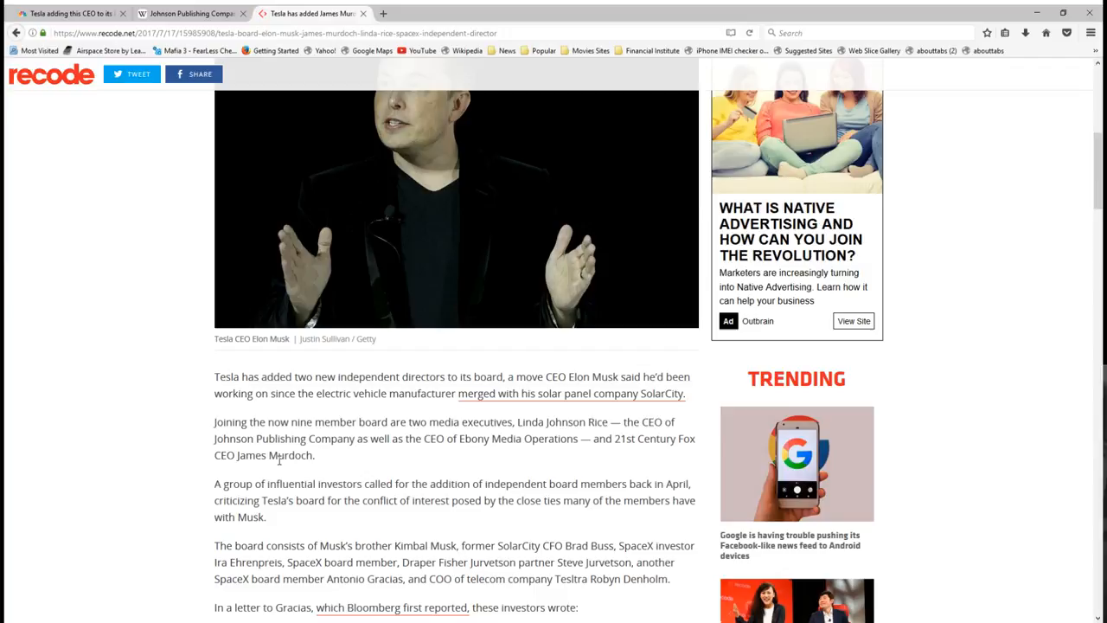
mouse_move(221, 467)
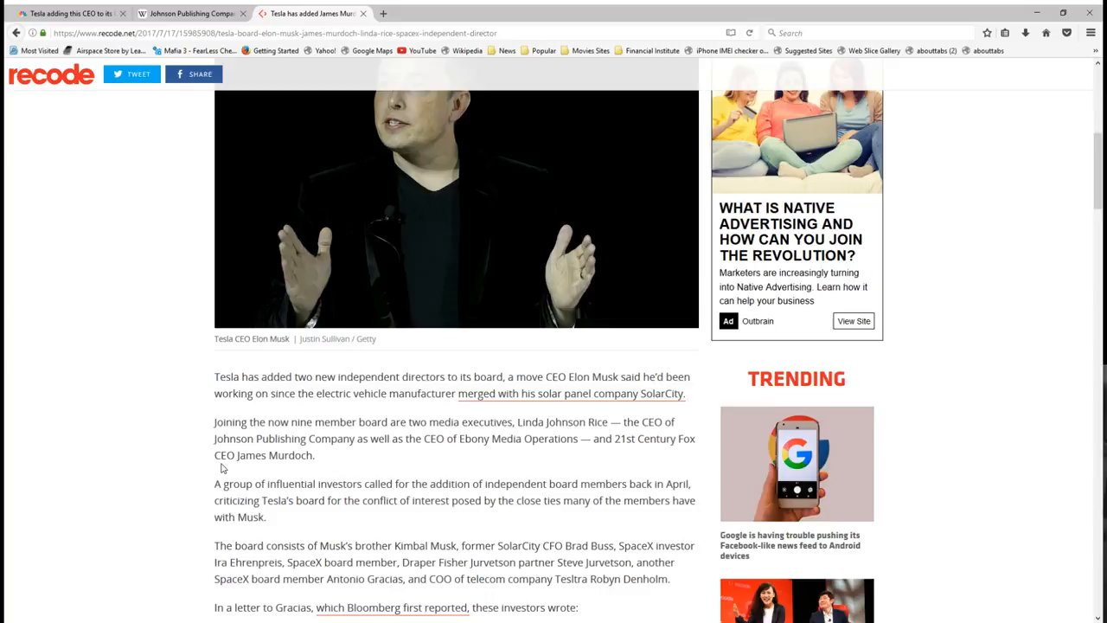
Step: Scroll into the CNBC article on Linda Johnson Rice joining Tesla's board
scroll("down", 3)
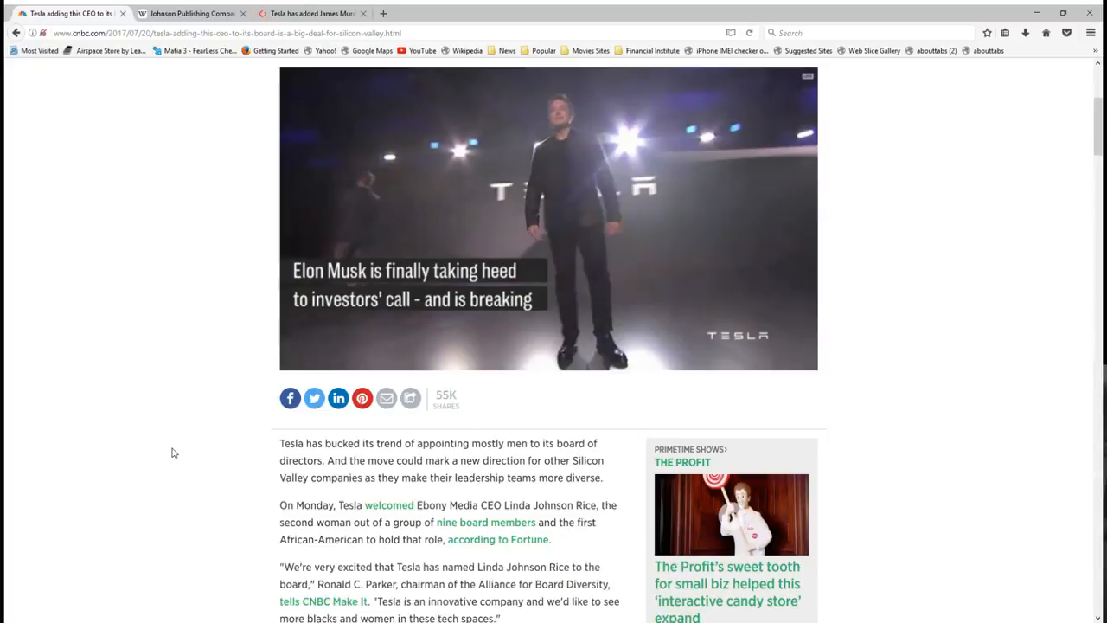
scroll("down", 3)
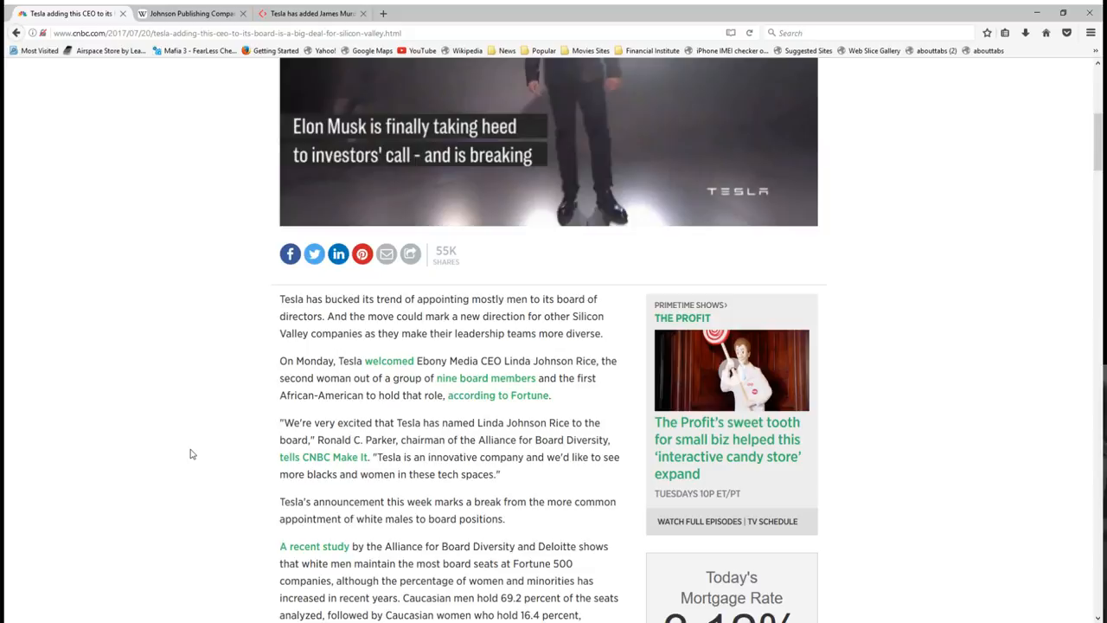
scroll("up", 3)
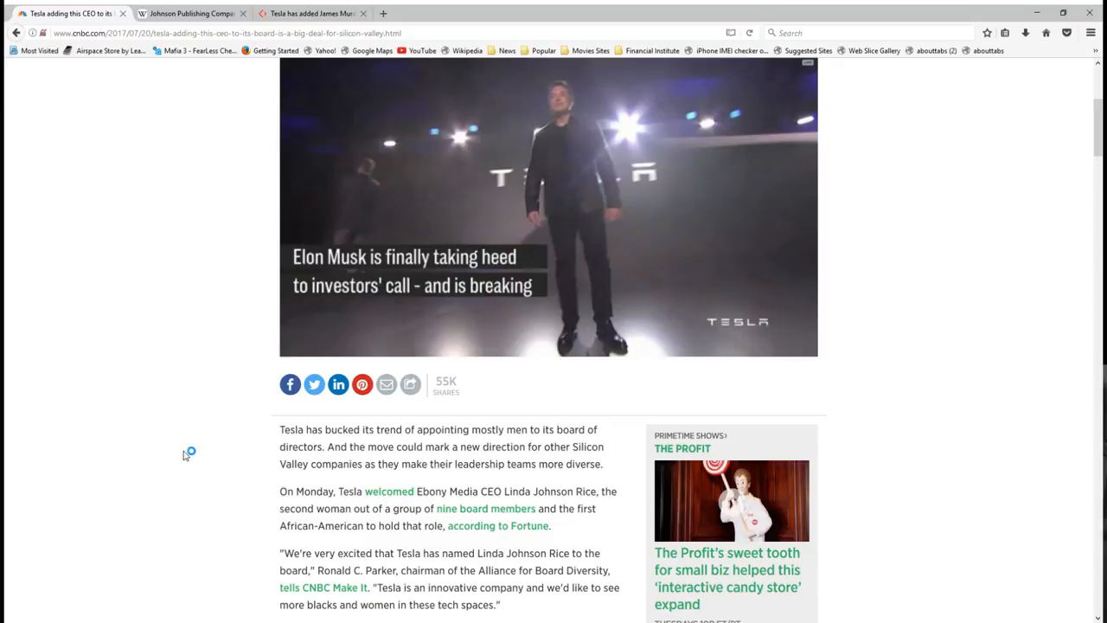
scroll("down", 3)
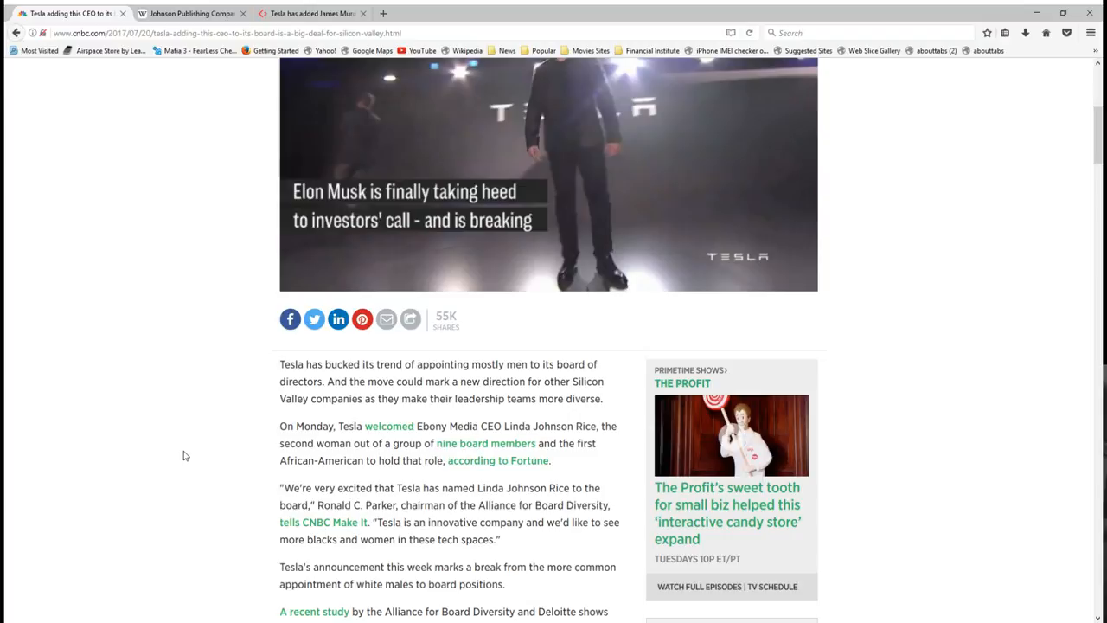
scroll("down", 3)
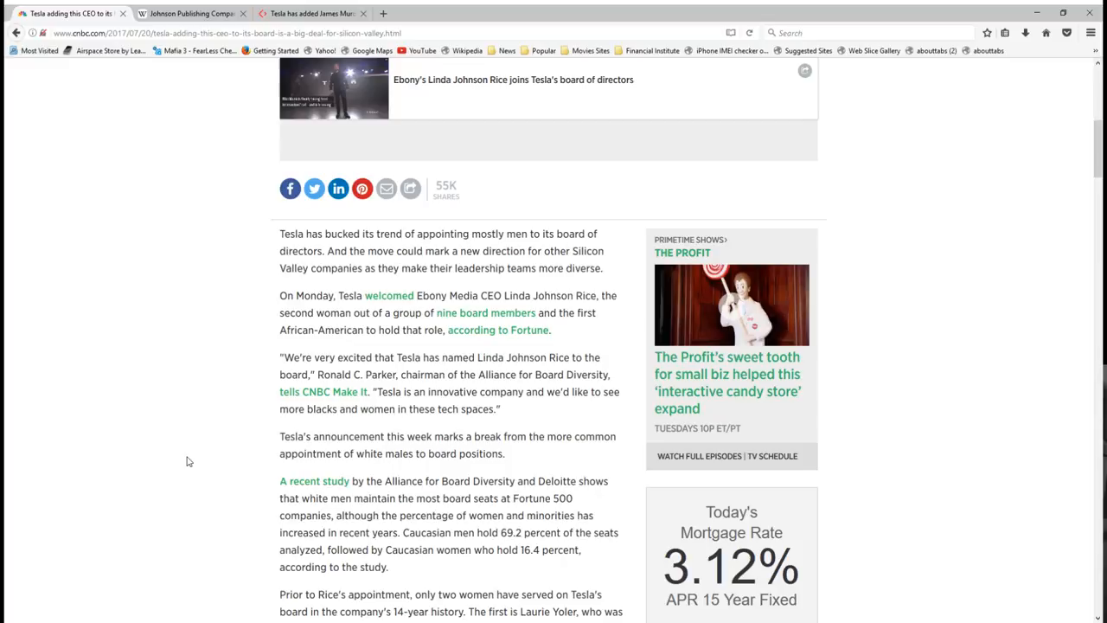
scroll("down", 3)
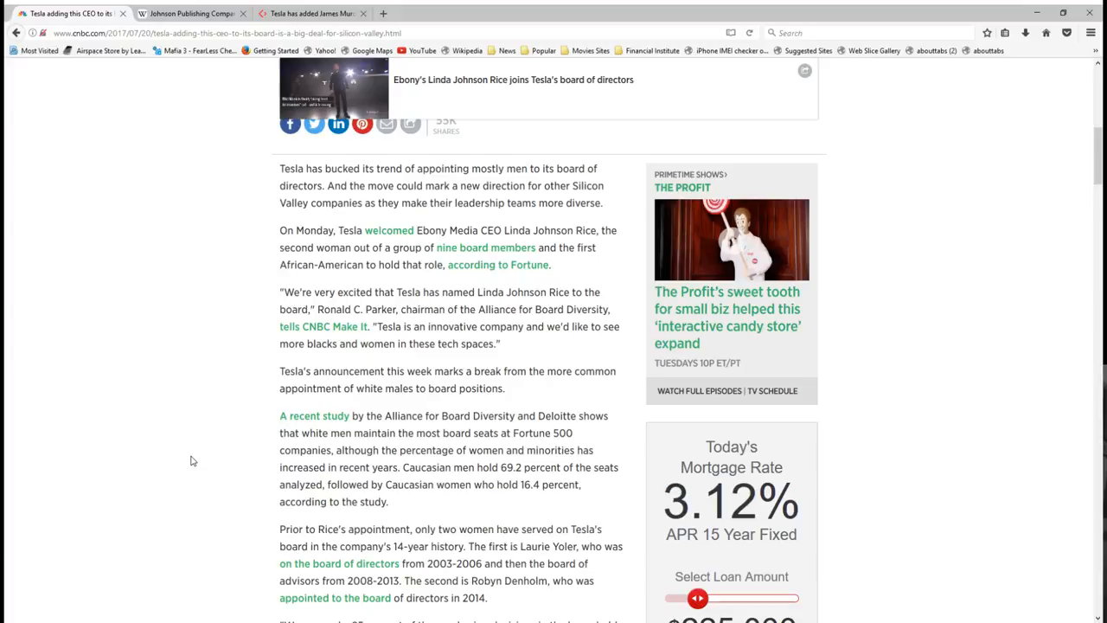
scroll("down", 3)
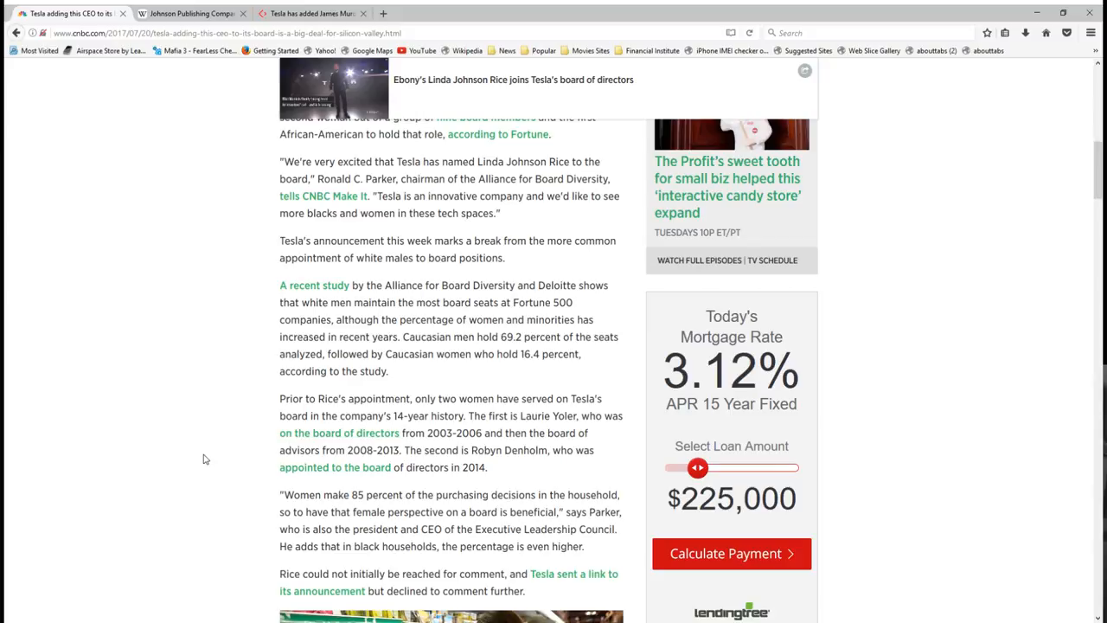